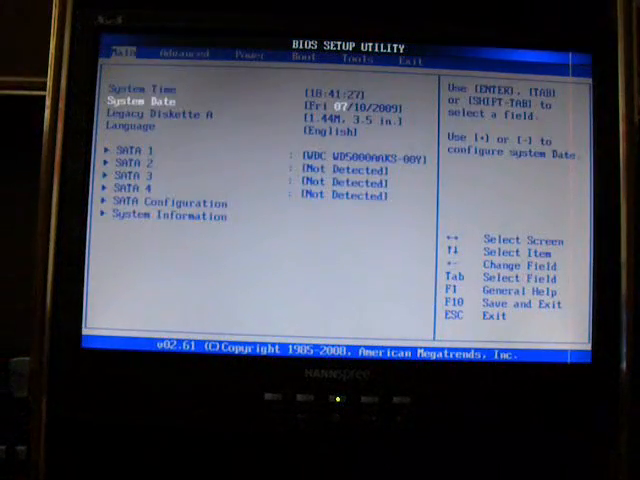
Move across the setup tabs from Main to the Tools screen listing ASUS EZ Flash 2
left_click(358, 55)
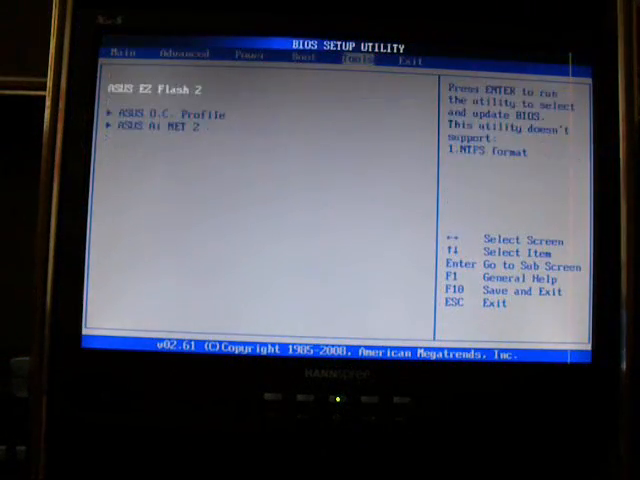
left_click(309, 58)
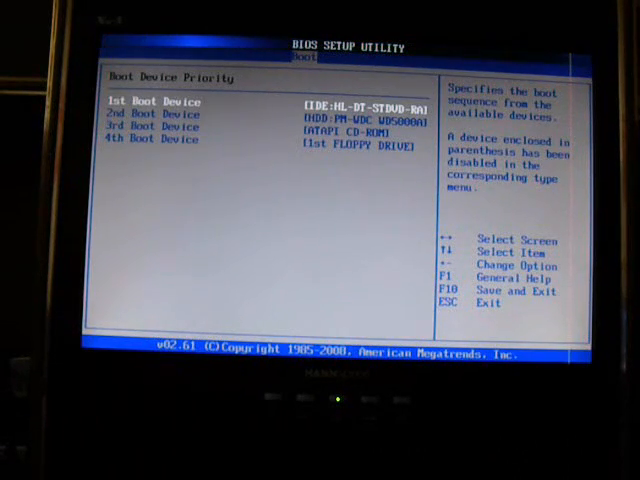
Check the Boot Device Priority list: DVD drive 1st, hard drive 2nd, then back out
key("Down")
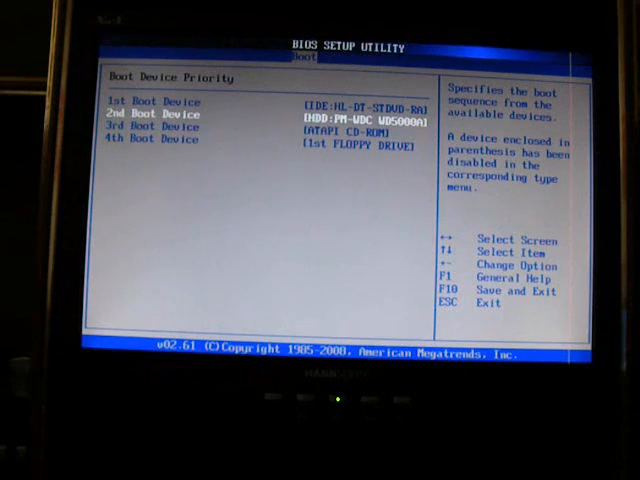
key("Esc")
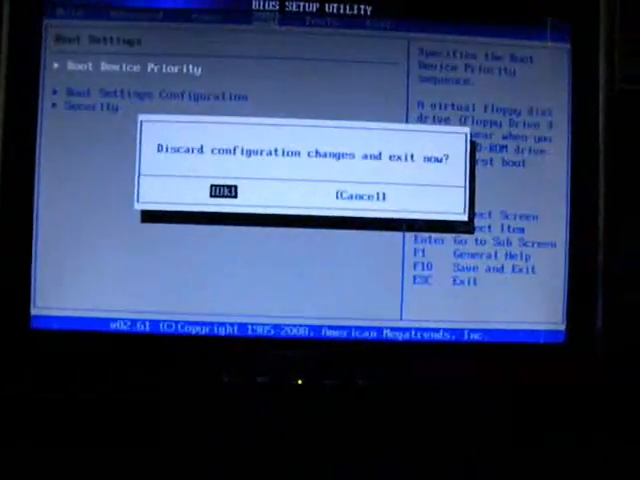
Confirm OK on 'Discard configuration changes and exit now?' to restart without saving
left_click(228, 192)
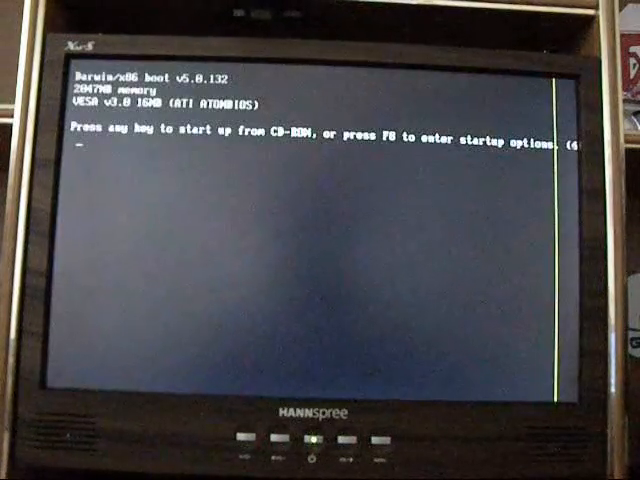